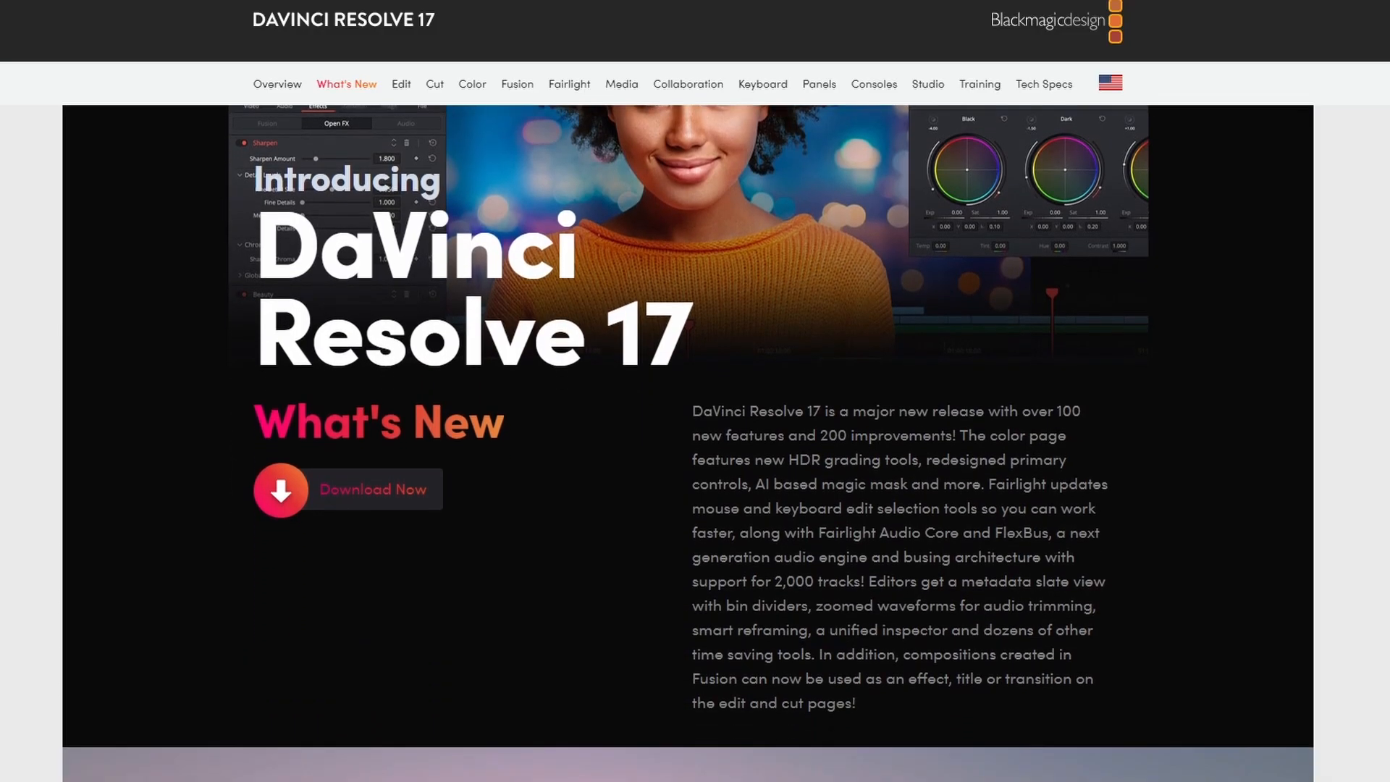
- Scroll the What's New page down past the intro to the Color section
scroll("down", 3)
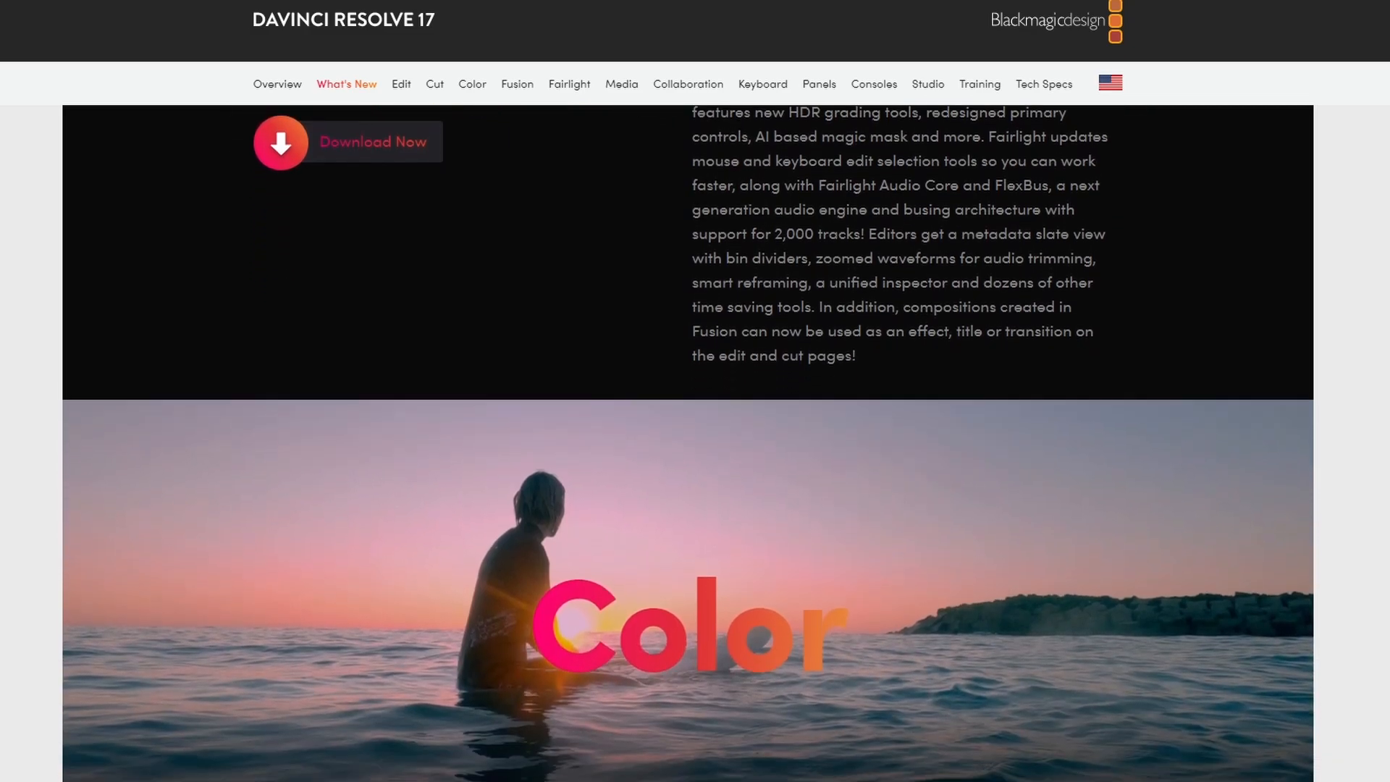
scroll("down", 3)
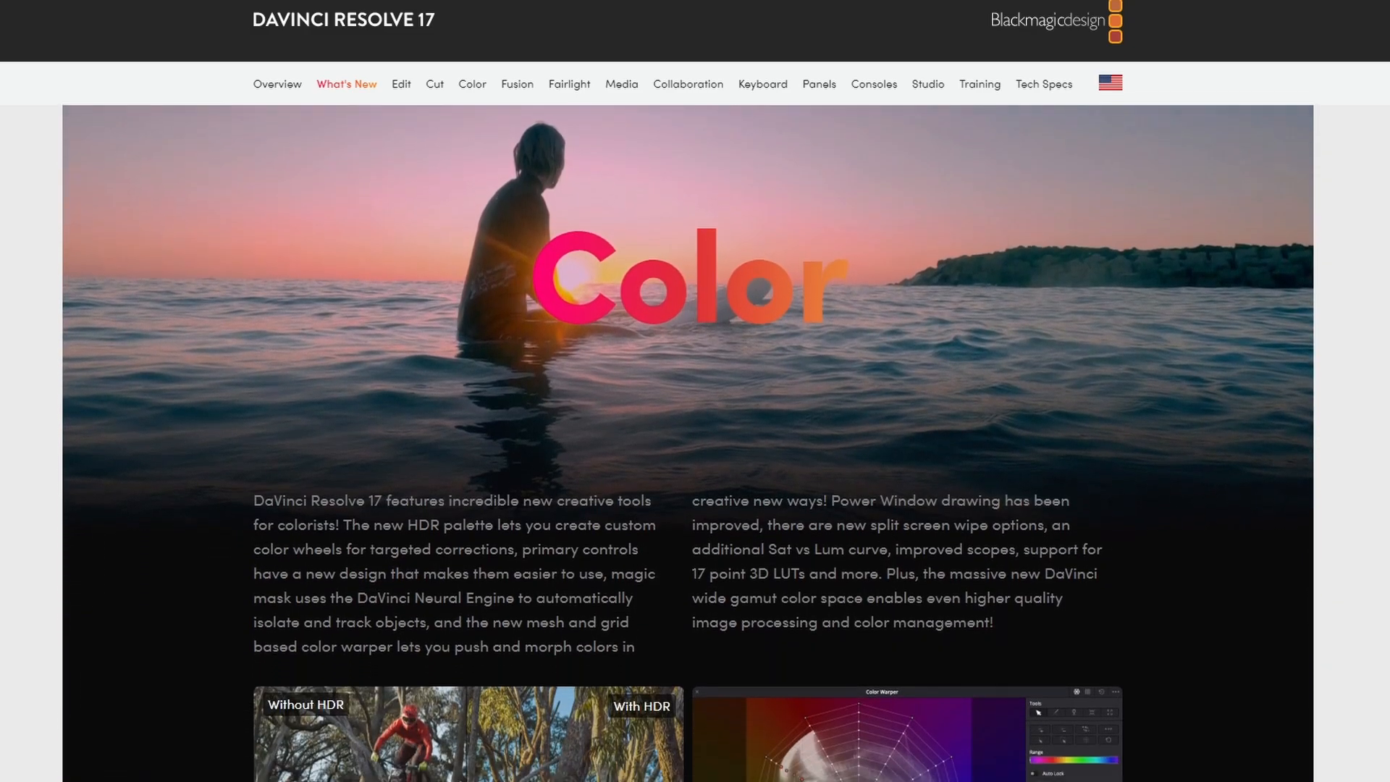
scroll("down", 3)
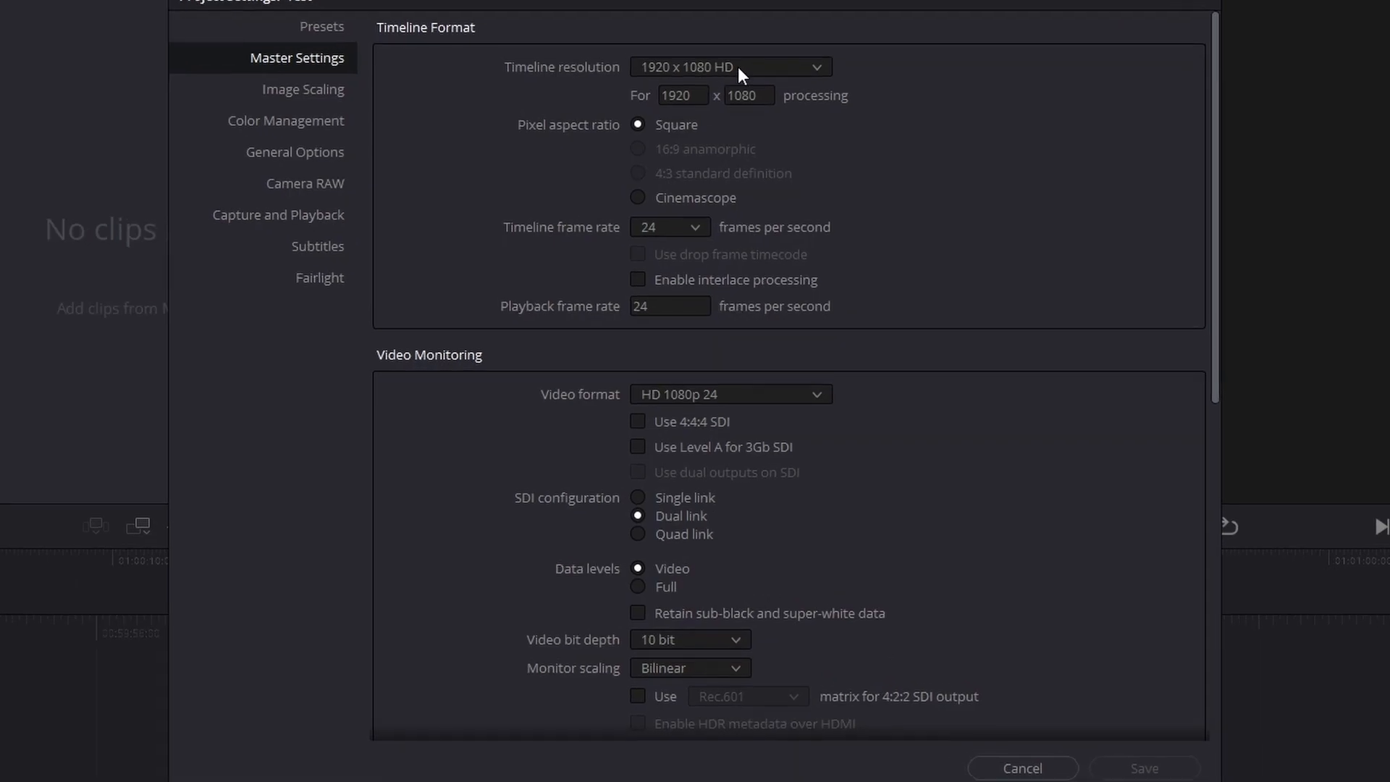
mouse_move(721, 105)
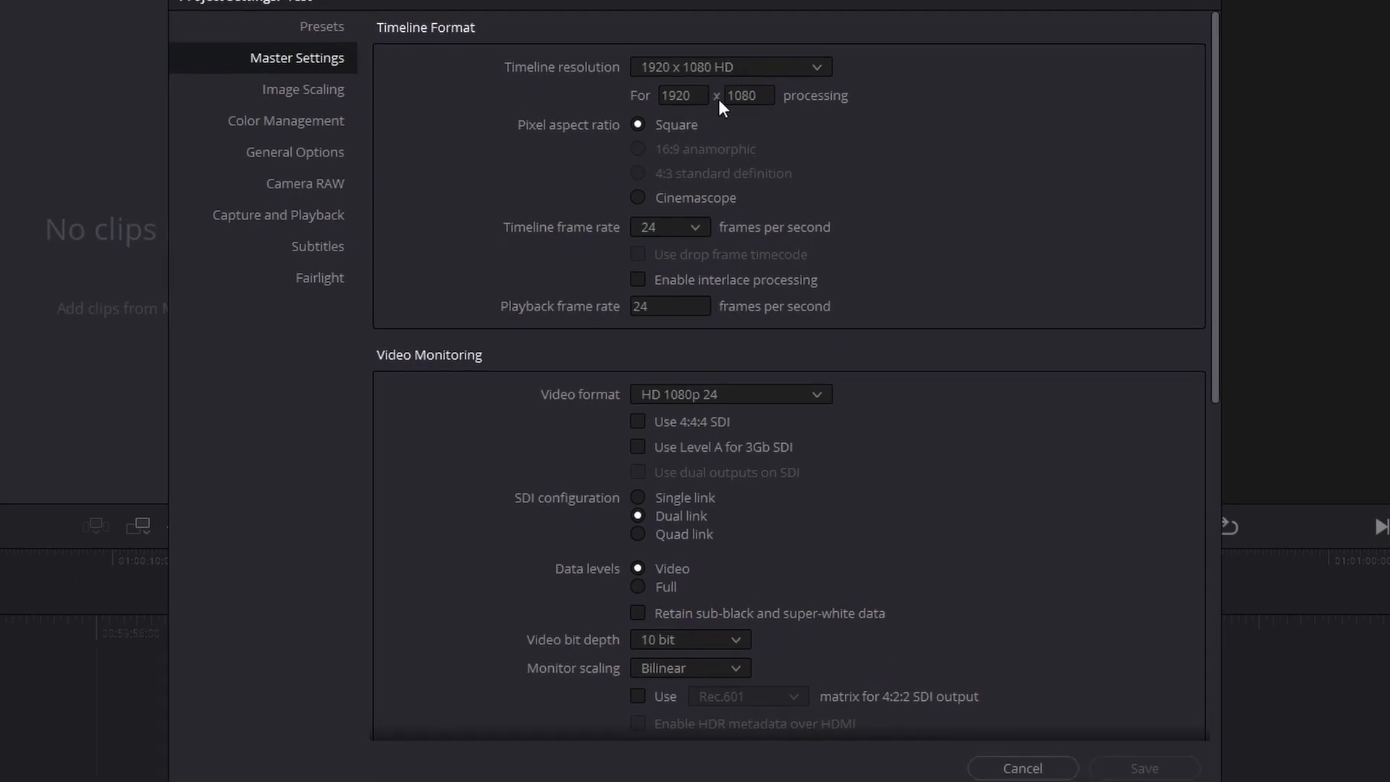
- Change the Test project's timeline frame rate to 60 fps at 1920x1080 HD and save
left_click(669, 228)
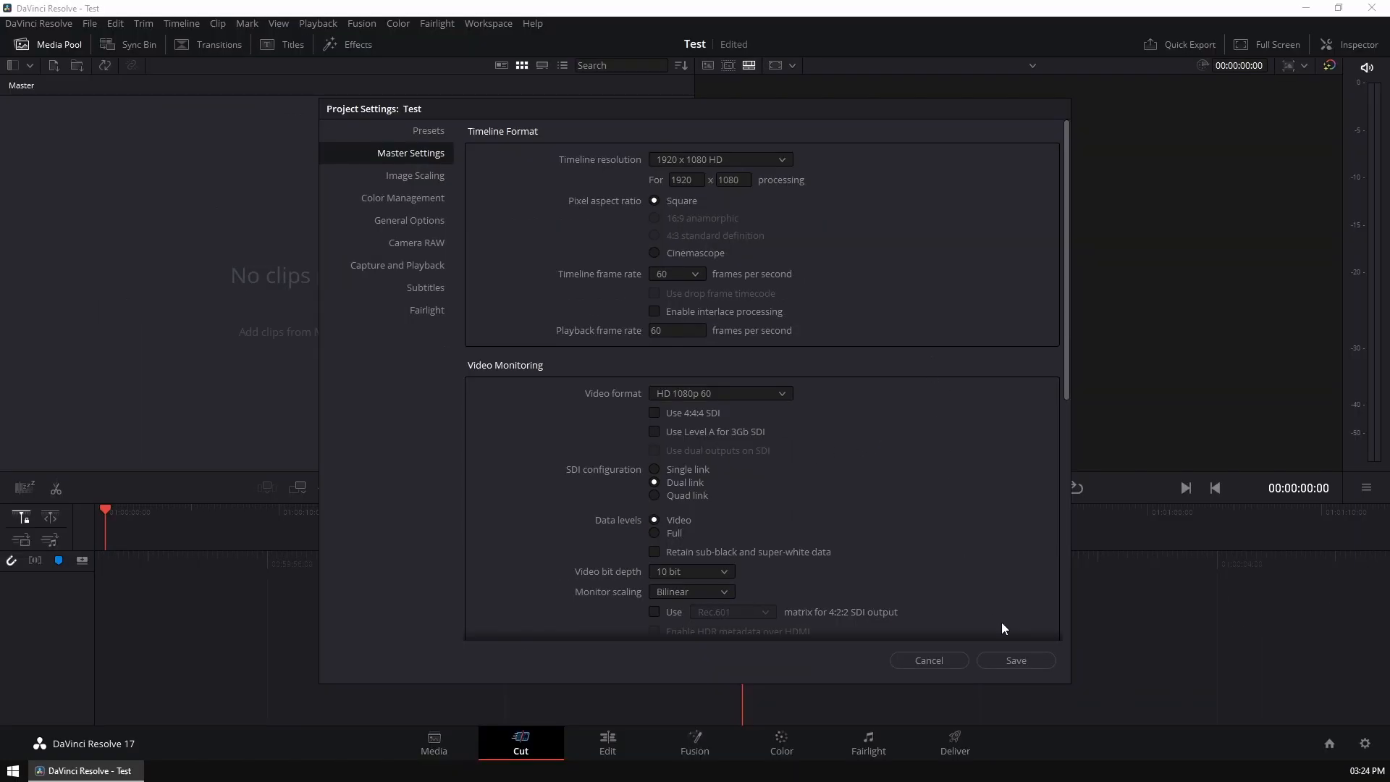
mouse_move(1016, 661)
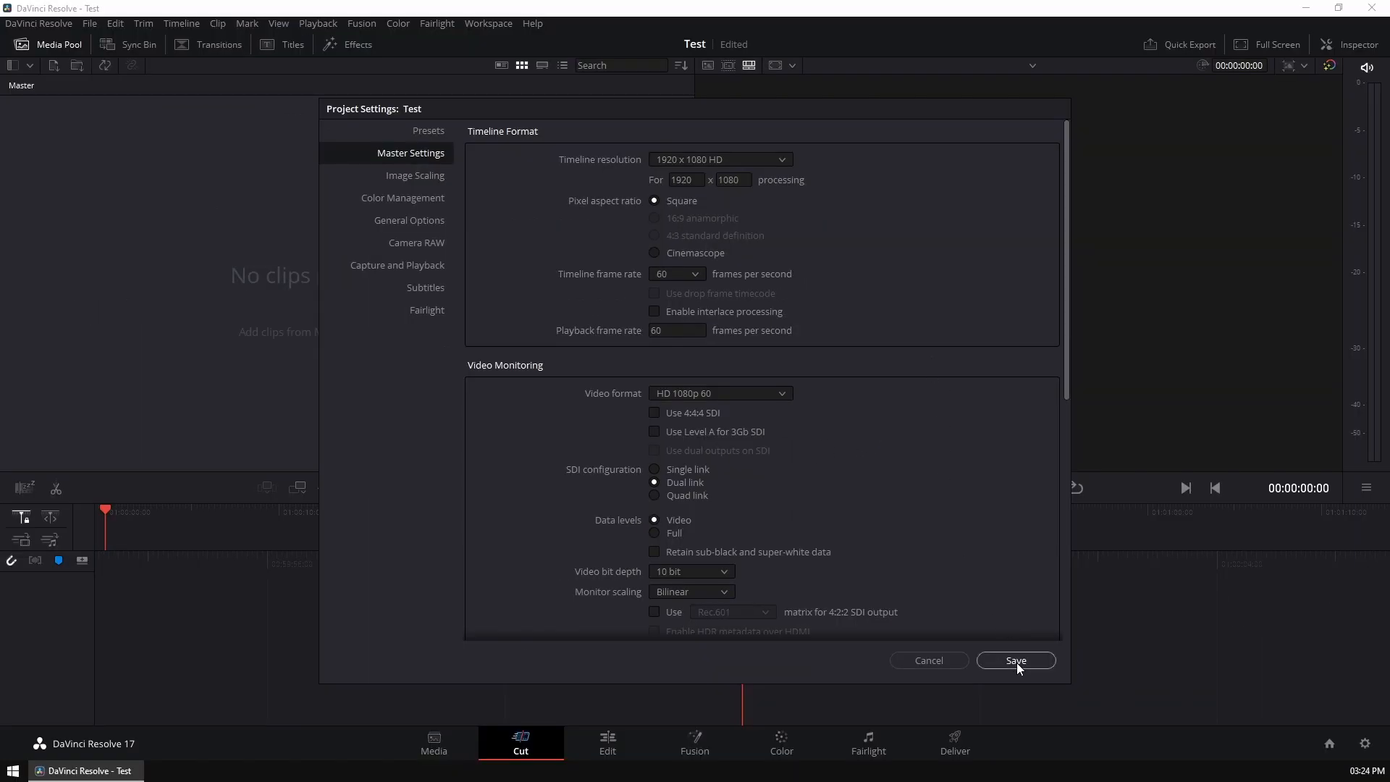
left_click(1015, 660)
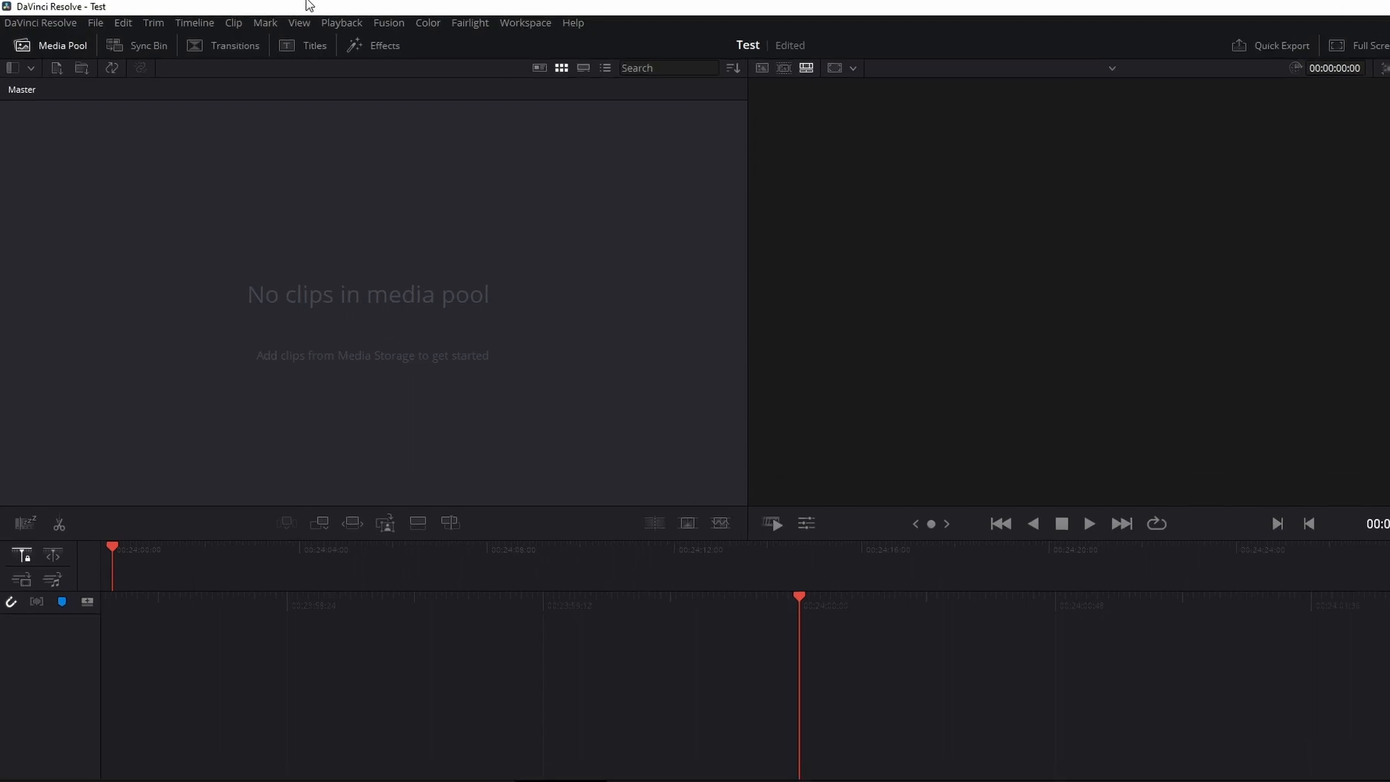
- Import Parachute Snipe and Heli Snipe from Videos via File > Import > Media
left_click(96, 22)
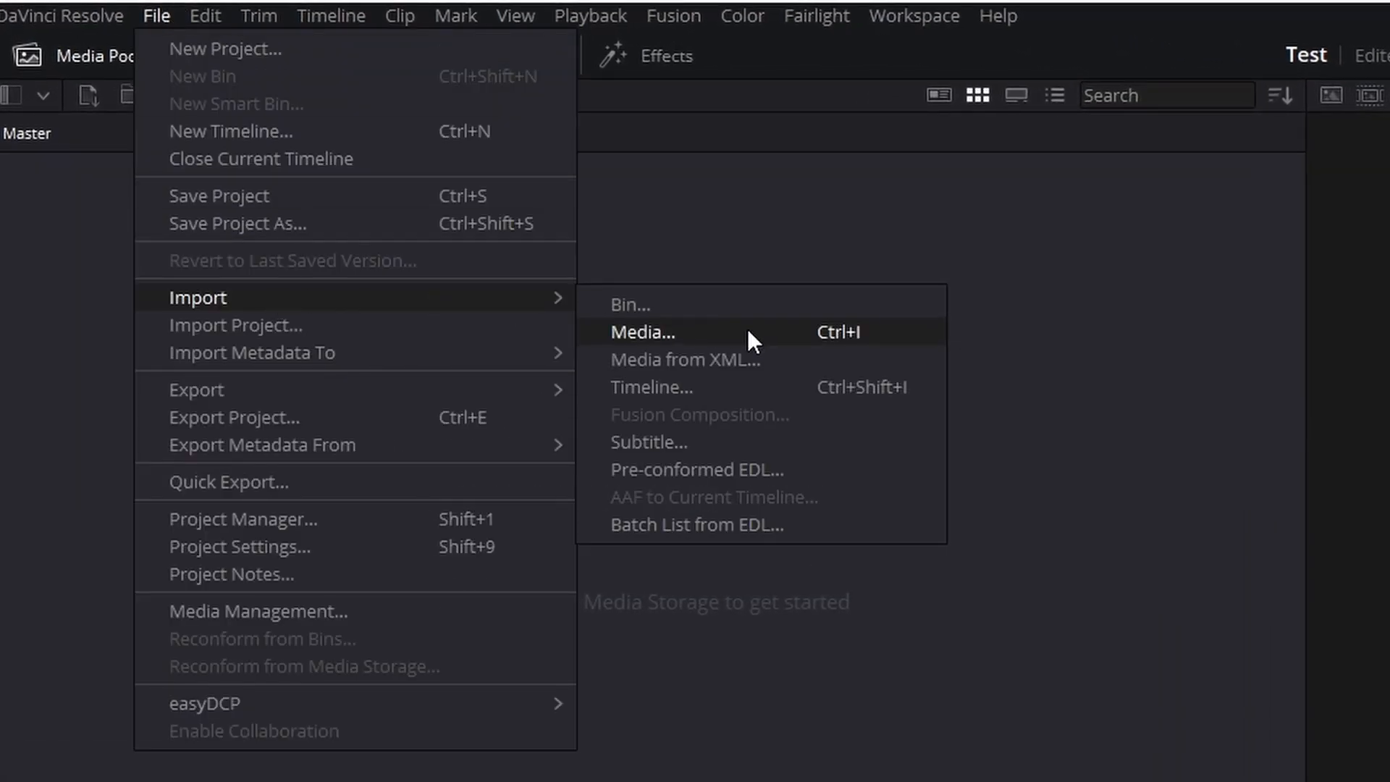
left_click(643, 331)
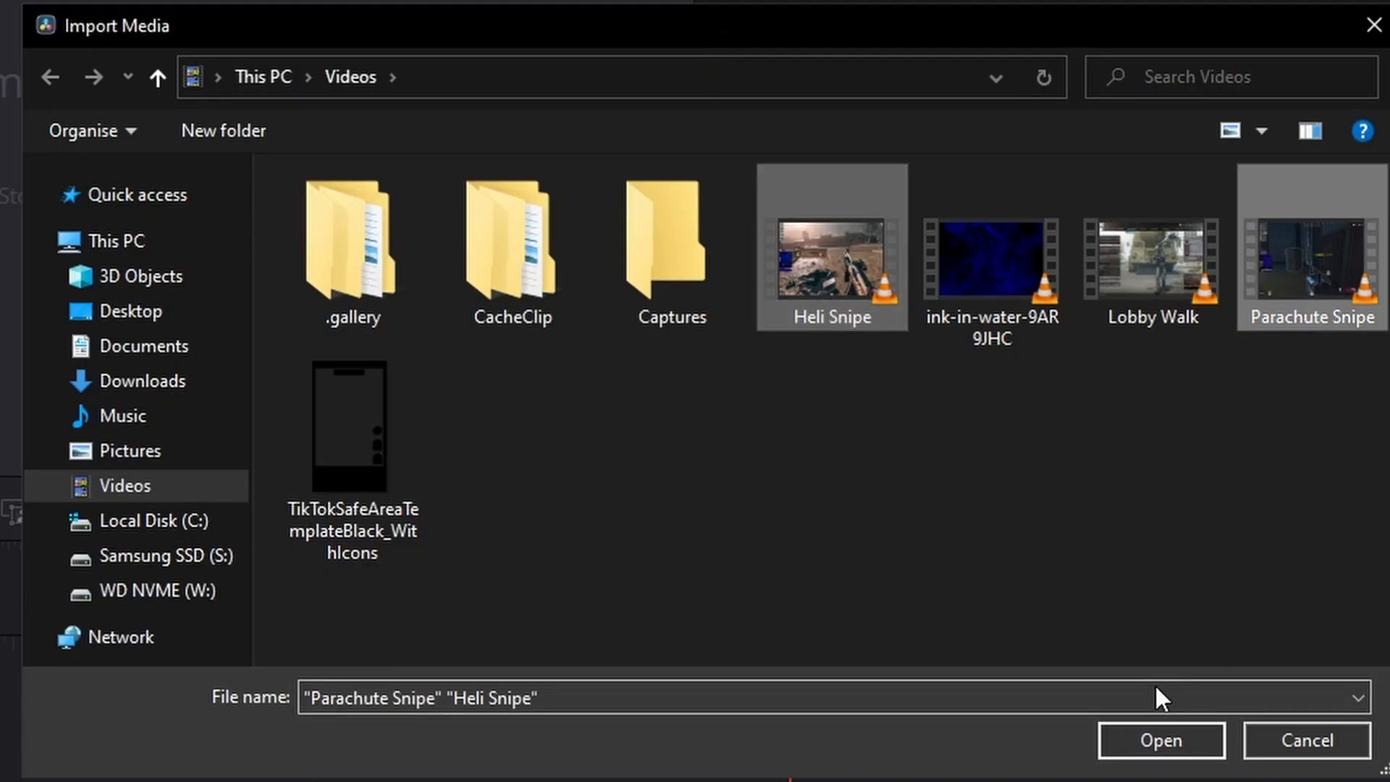
left_click(1160, 740)
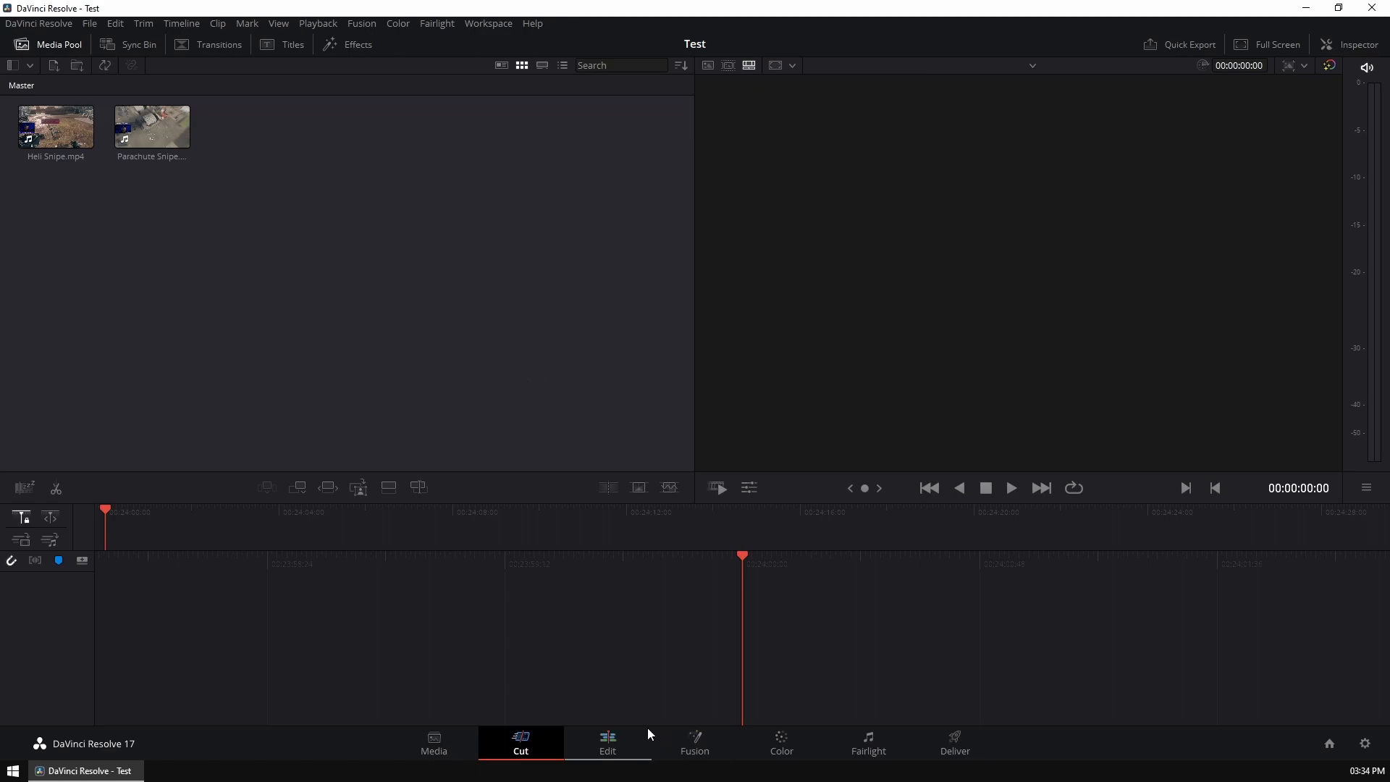
- Place Parachute Snipe on Timeline 1 in the Edit page and arm the Blade tool
left_click(606, 743)
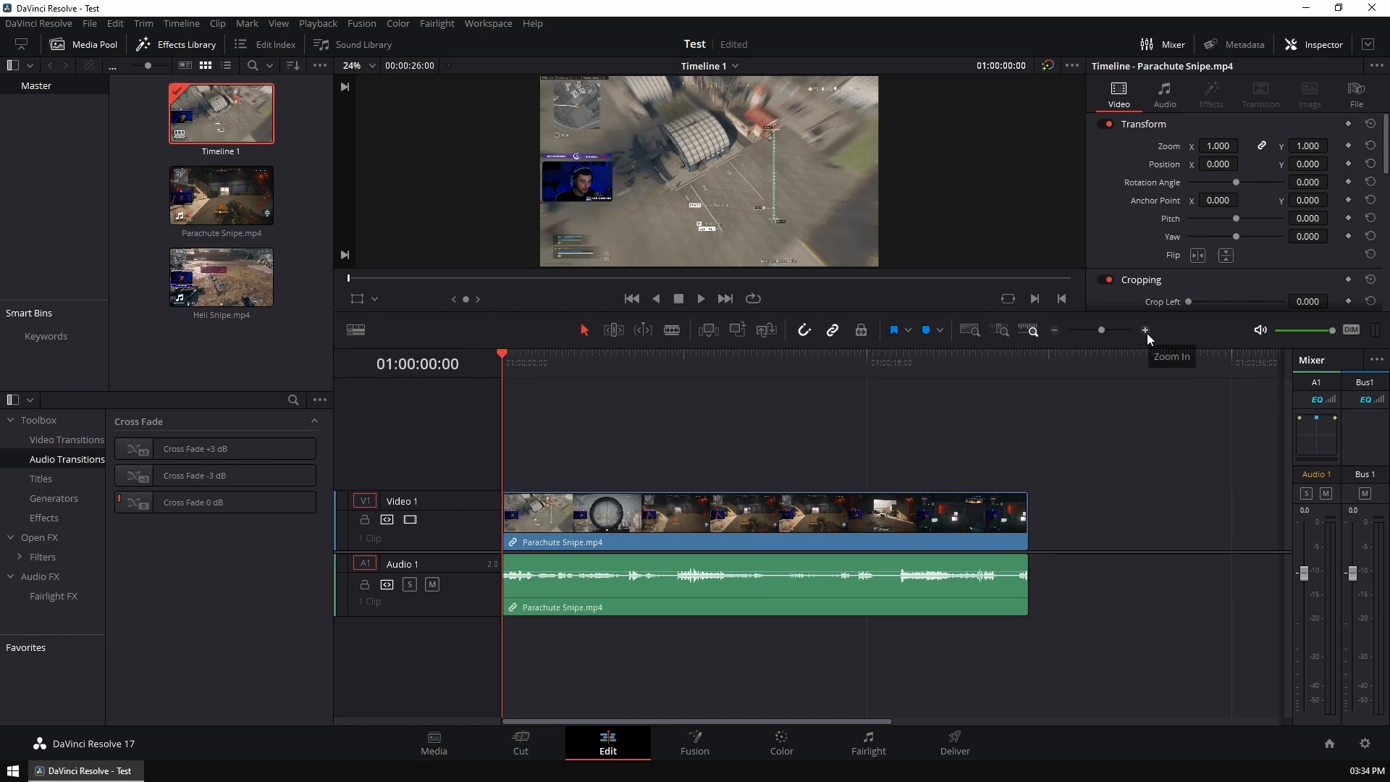
mouse_move(504, 361)
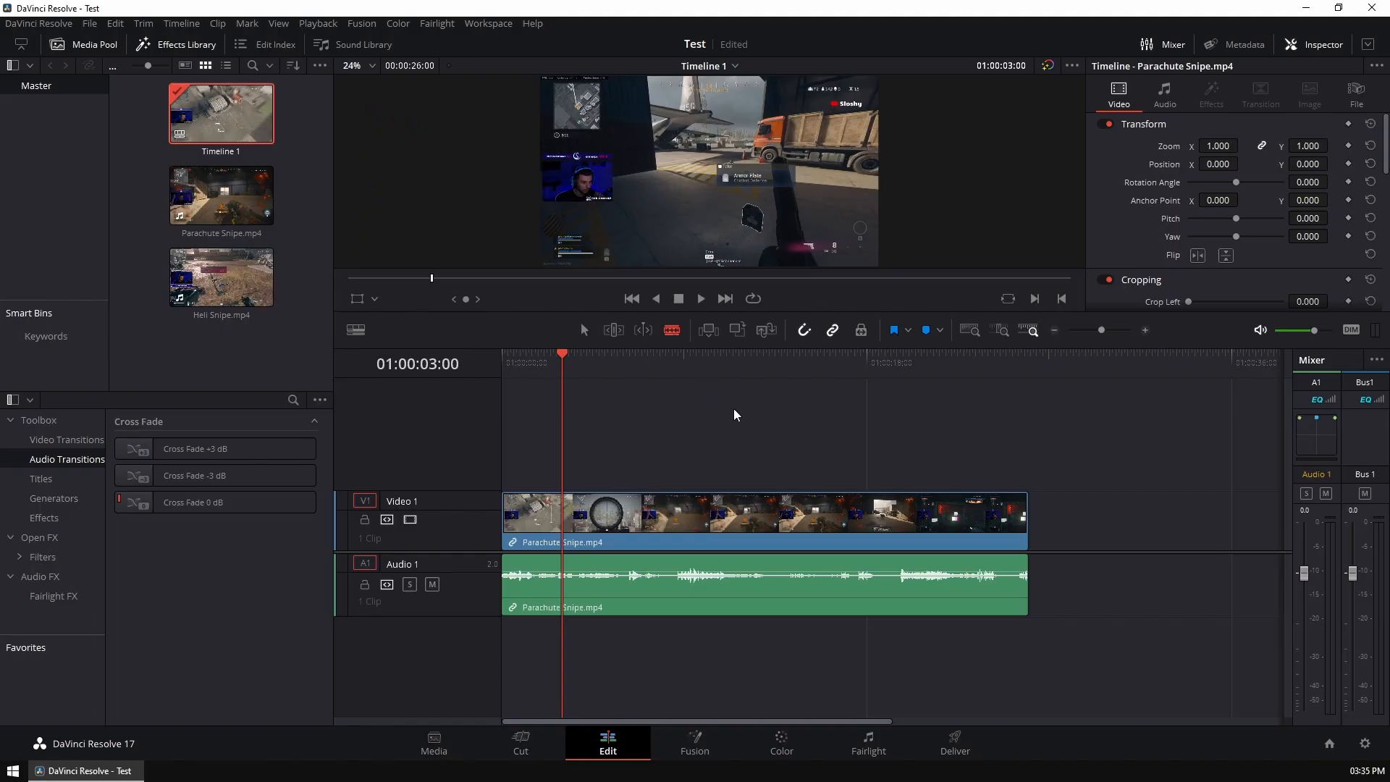
key("b")
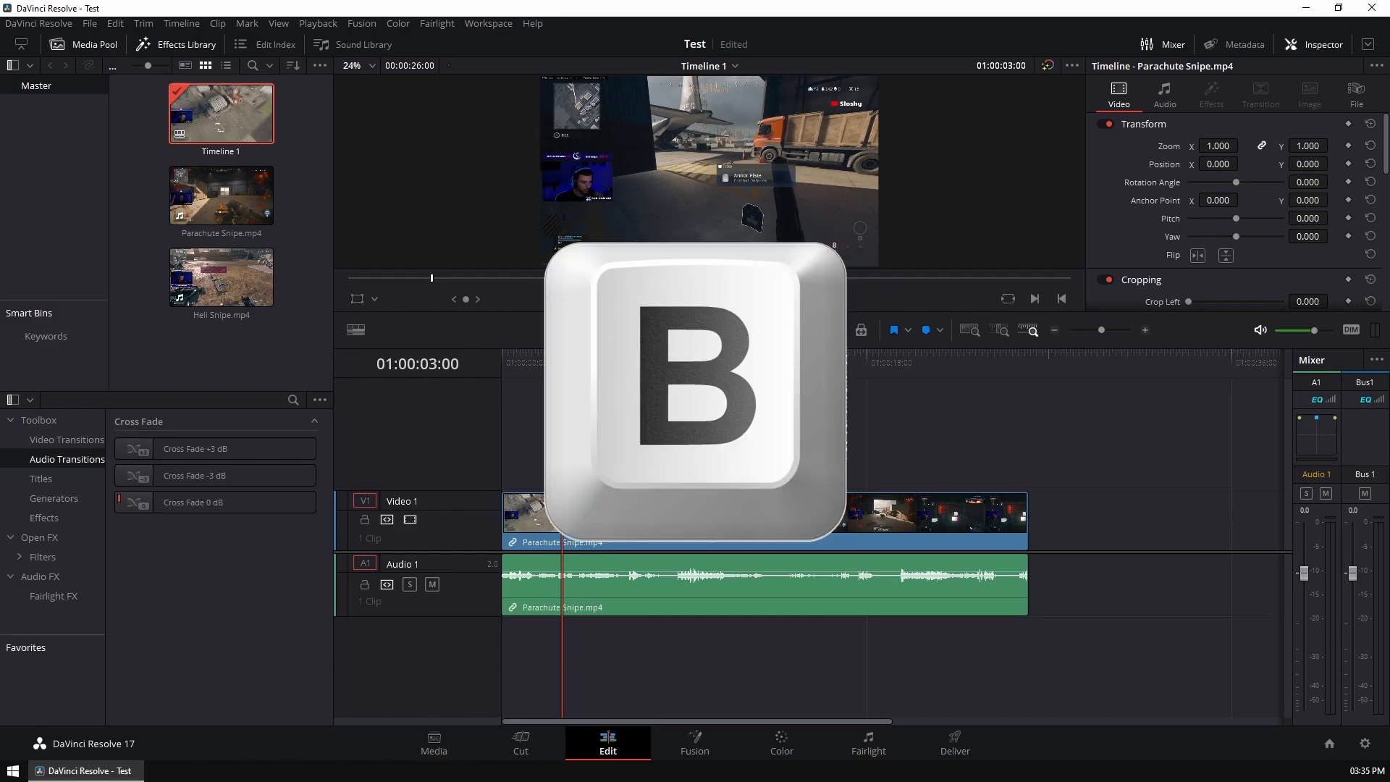